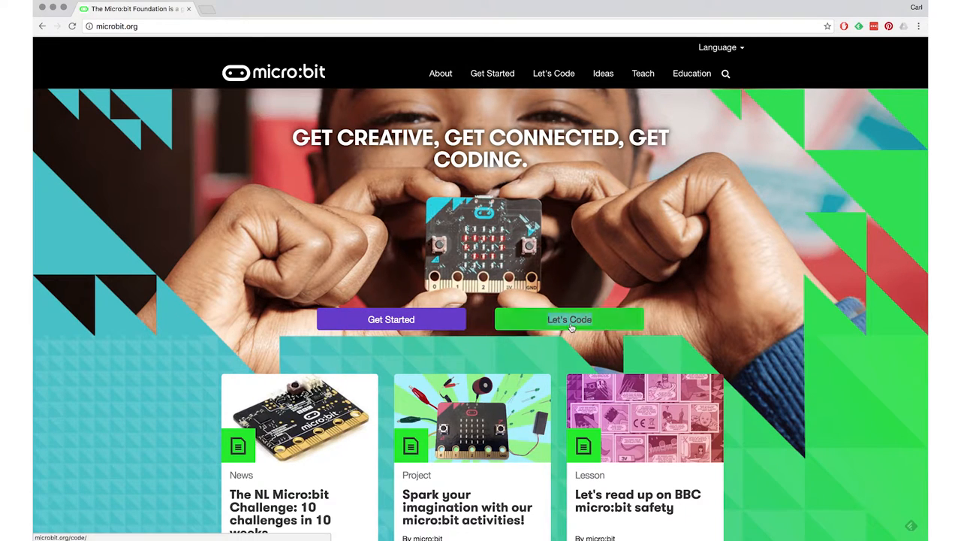
# - Go to microbit.org's Let's Code page listing the coding editors
pyautogui.click(569, 319)
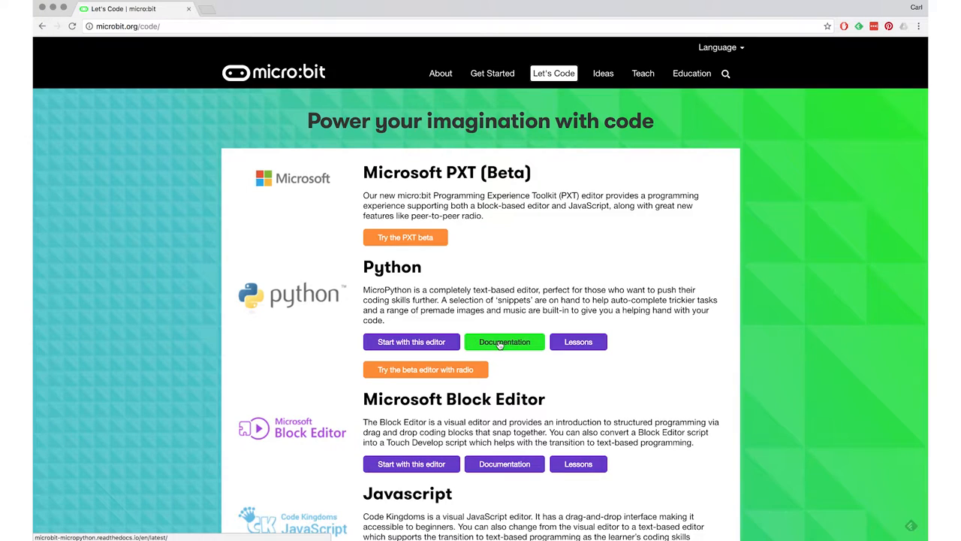
# - Open the Python Documentation link in a new tab, then return to Let's Code
pyautogui.rightClick(505, 342)
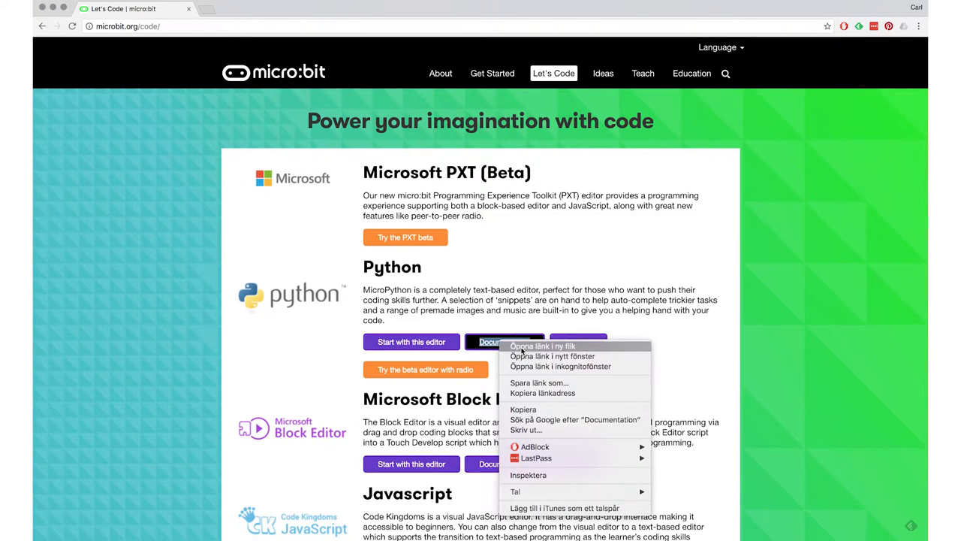
pyautogui.click(542, 346)
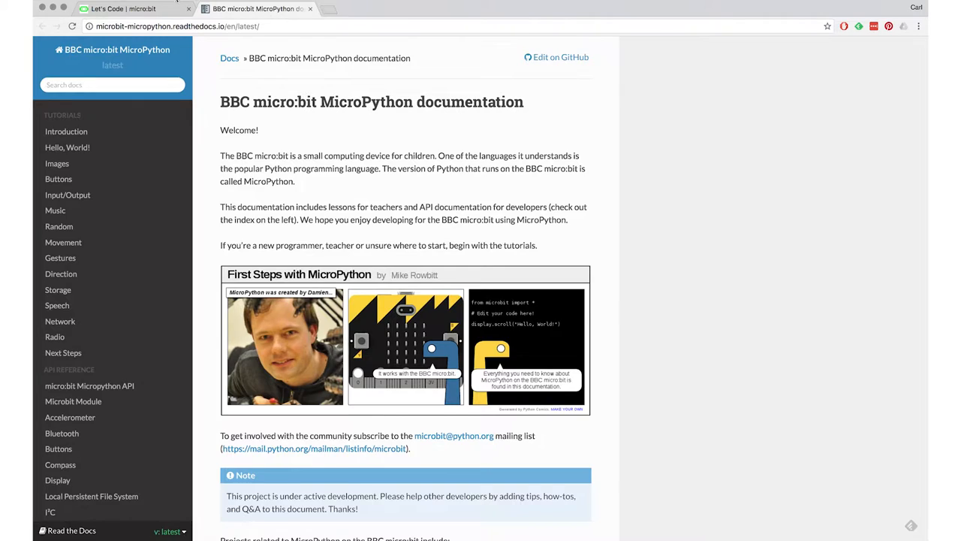
pyautogui.click(124, 8)
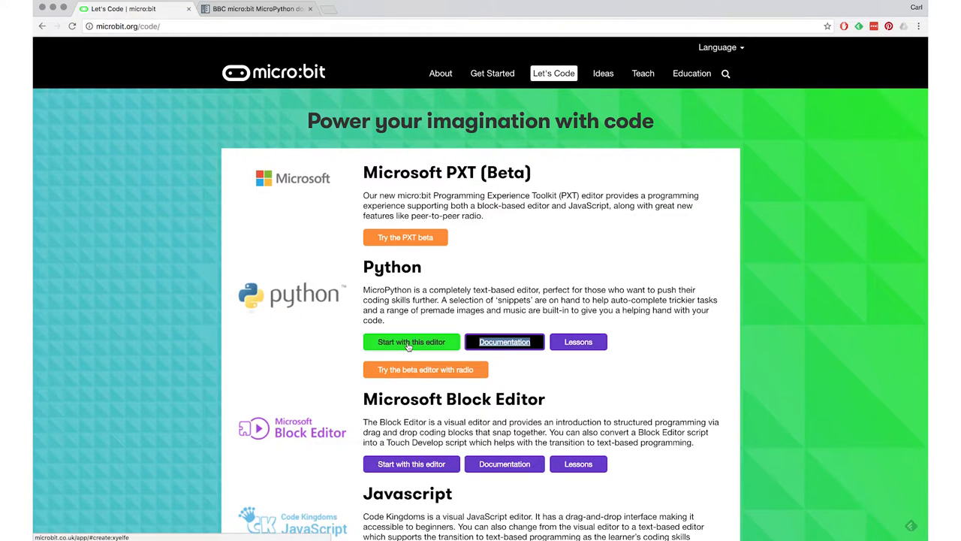
pyautogui.click(411, 341)
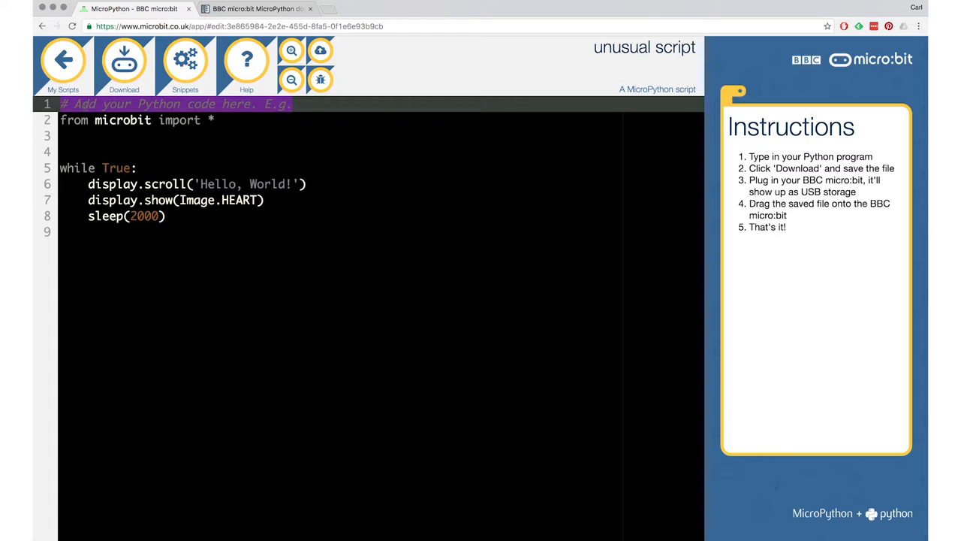
pyautogui.click(216, 121)
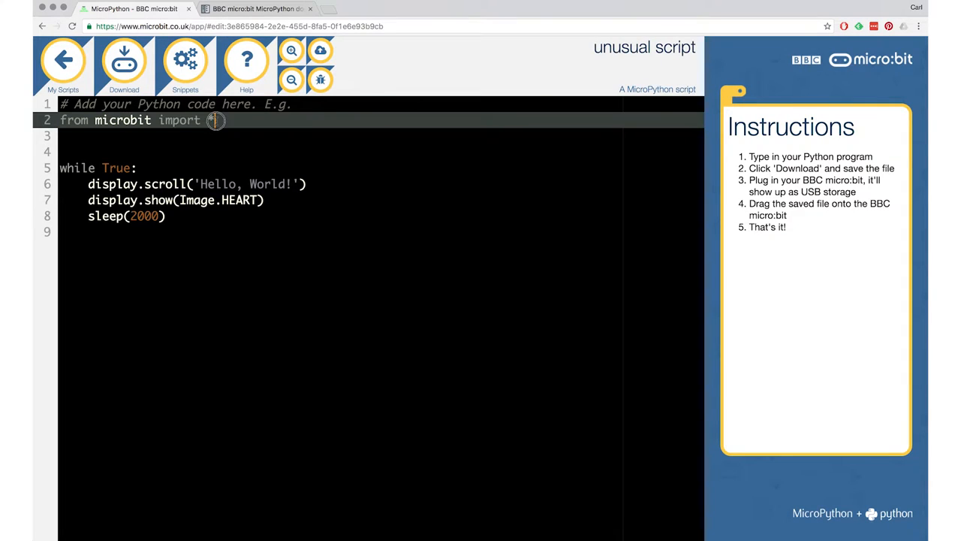
pyautogui.write('*')
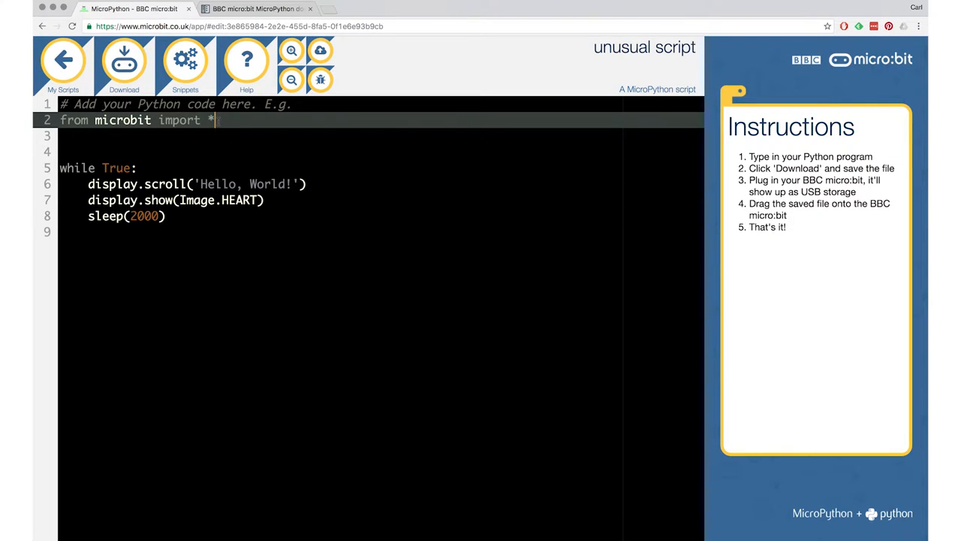
pyautogui.tripleClick(135, 120)
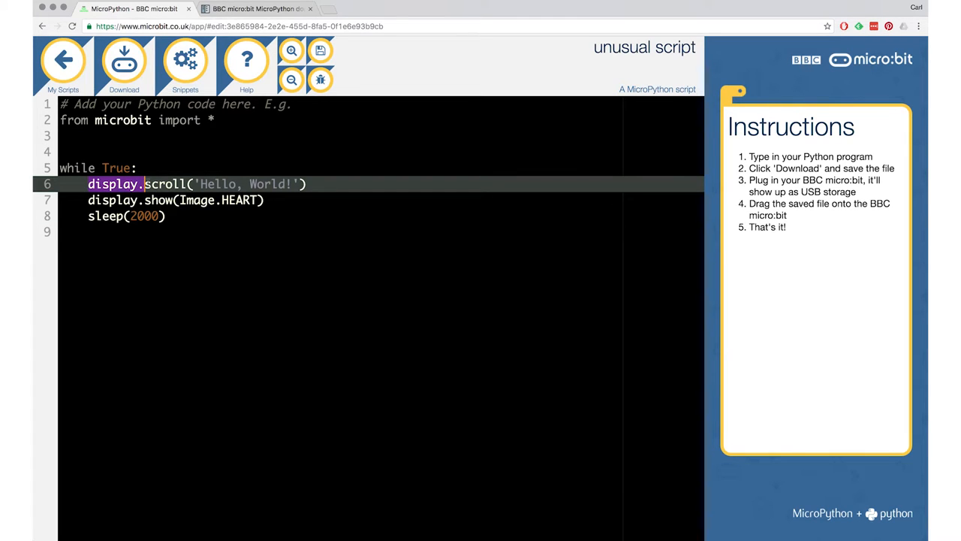
pyautogui.click(147, 184)
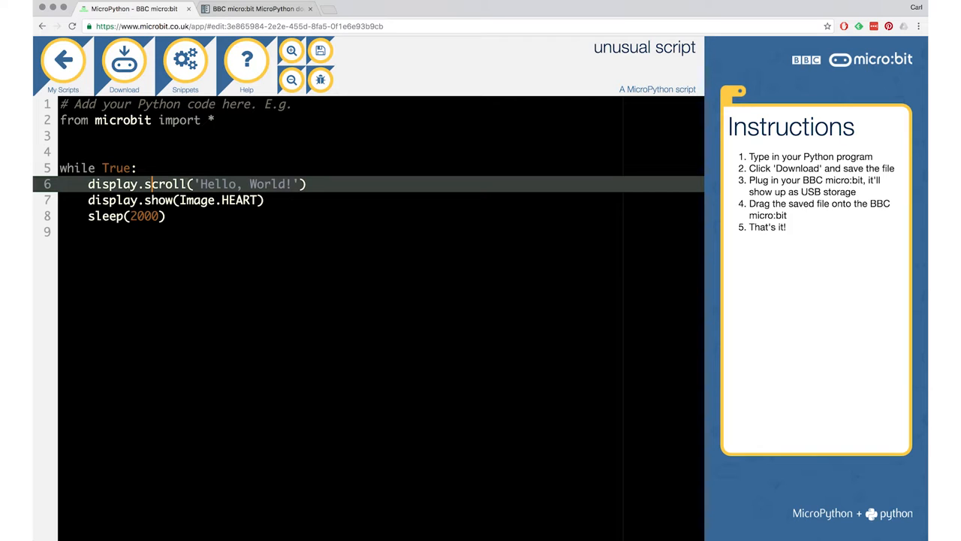
pyautogui.doubleClick(217, 184)
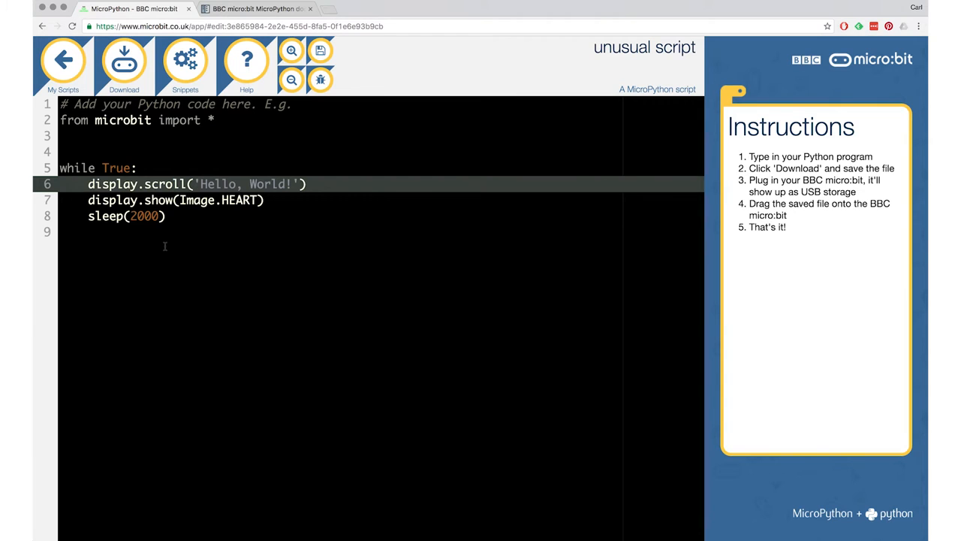
pyautogui.moveTo(221, 264)
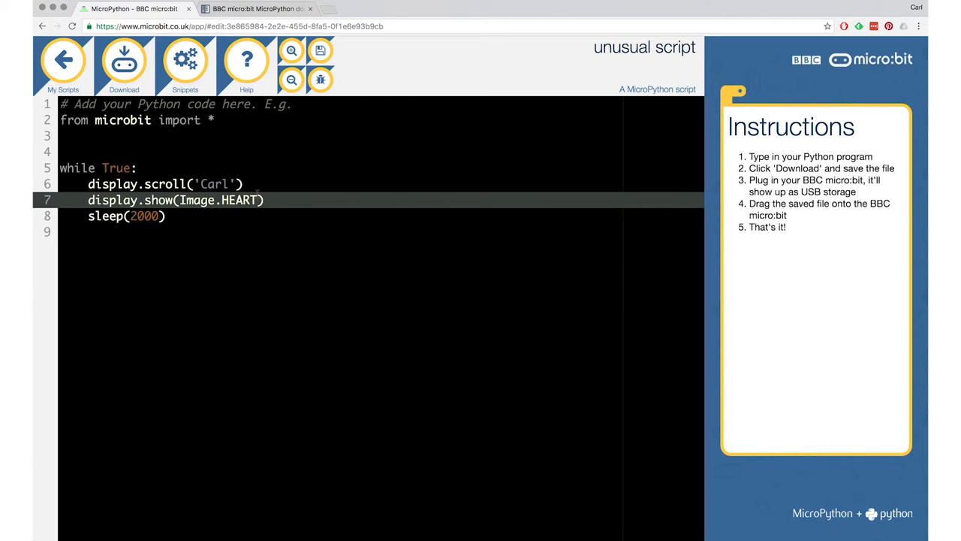
# - Switch to the BBC micro:bit MicroPython documentation tab
pyautogui.click(258, 8)
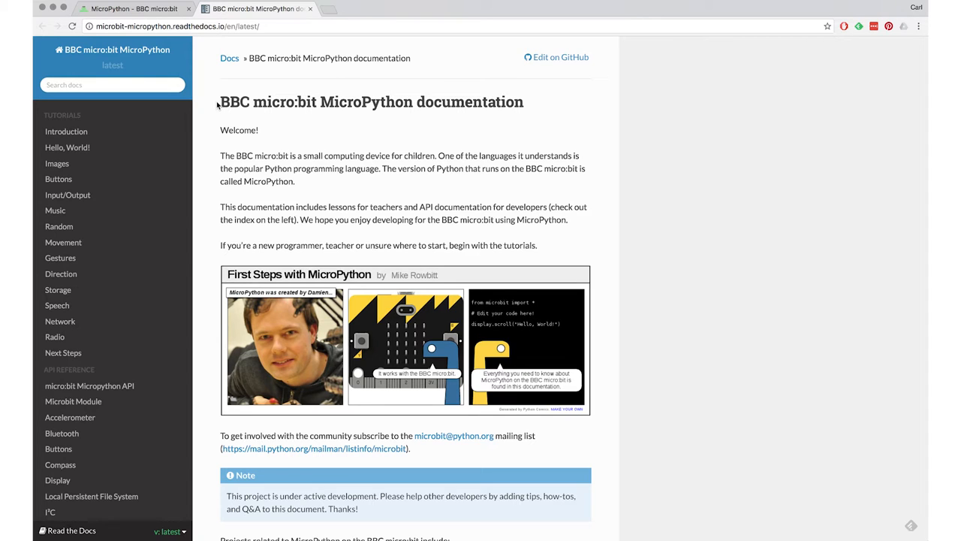
pyautogui.moveTo(109, 125)
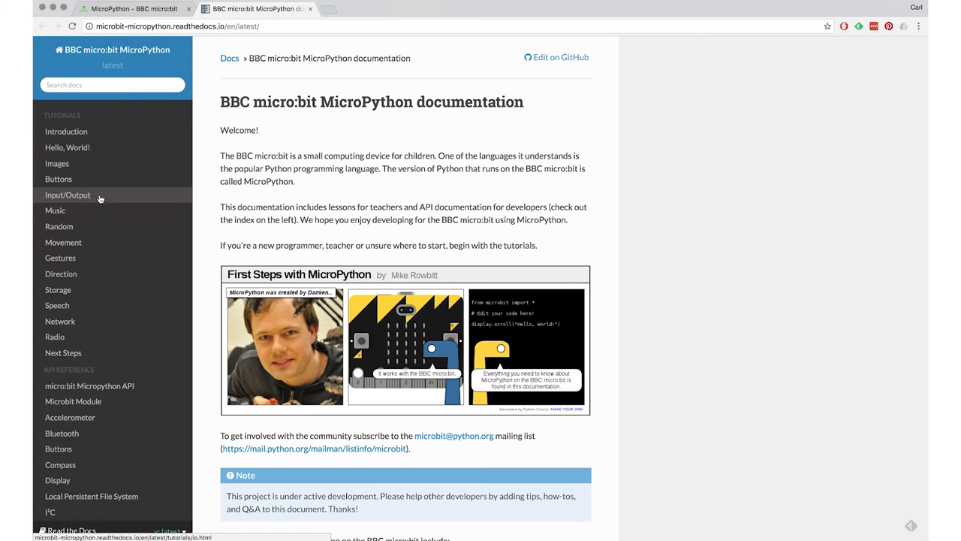
pyautogui.moveTo(63, 242)
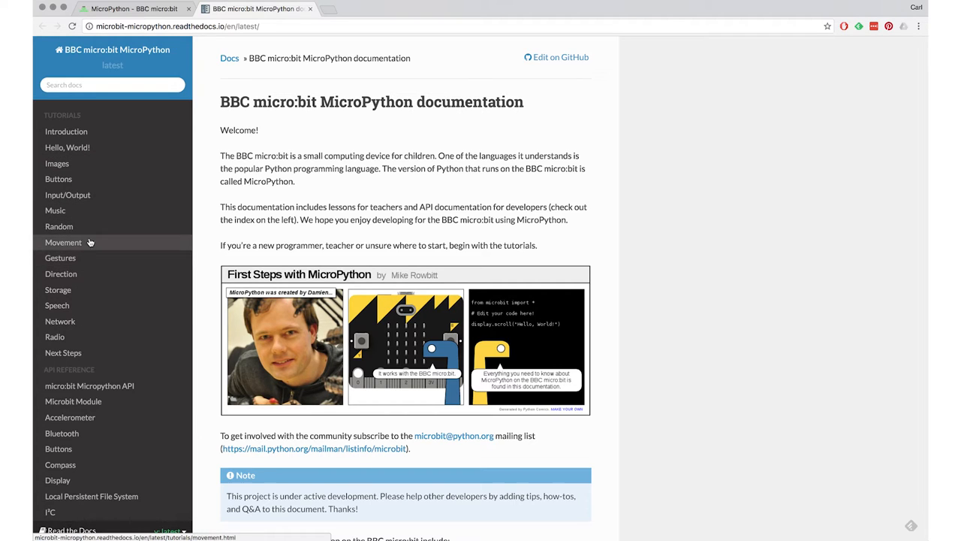
pyautogui.moveTo(66, 131)
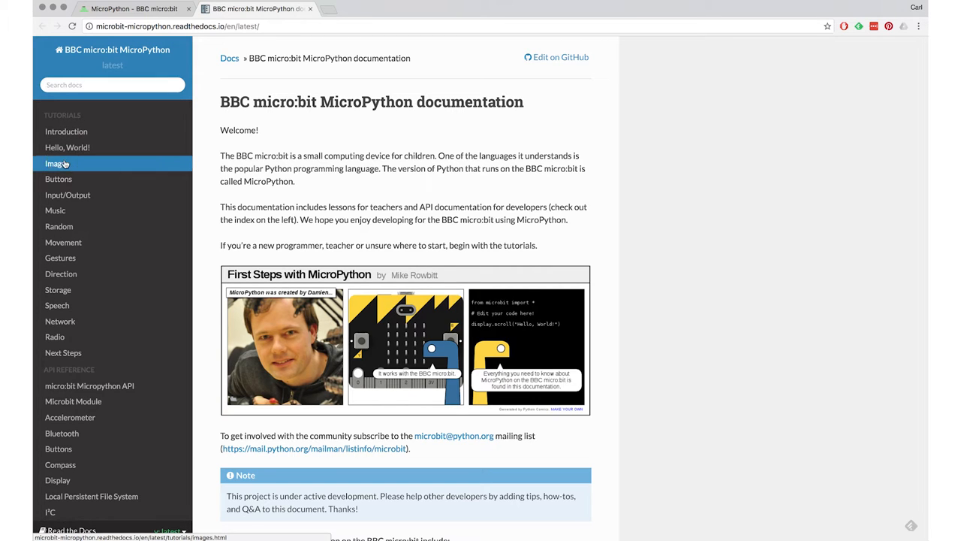
# - Open the Images tutorial and select Image.COW in the built-in images list
pyautogui.click(56, 163)
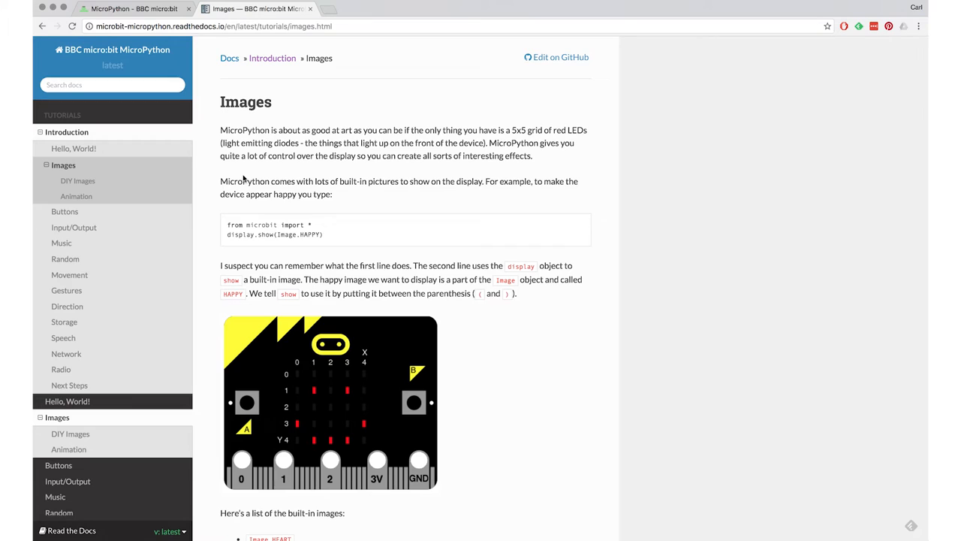
pyautogui.moveTo(251, 250)
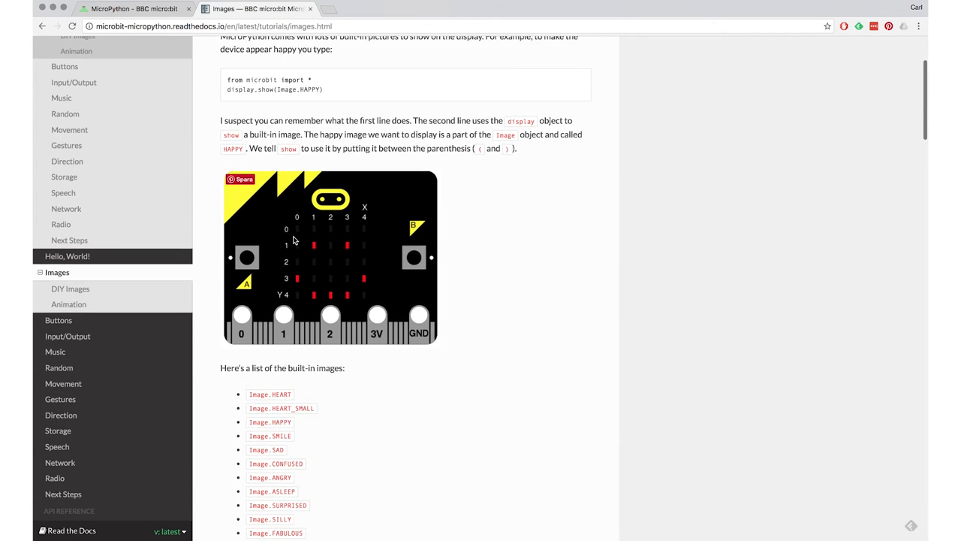
pyautogui.scroll(-3)
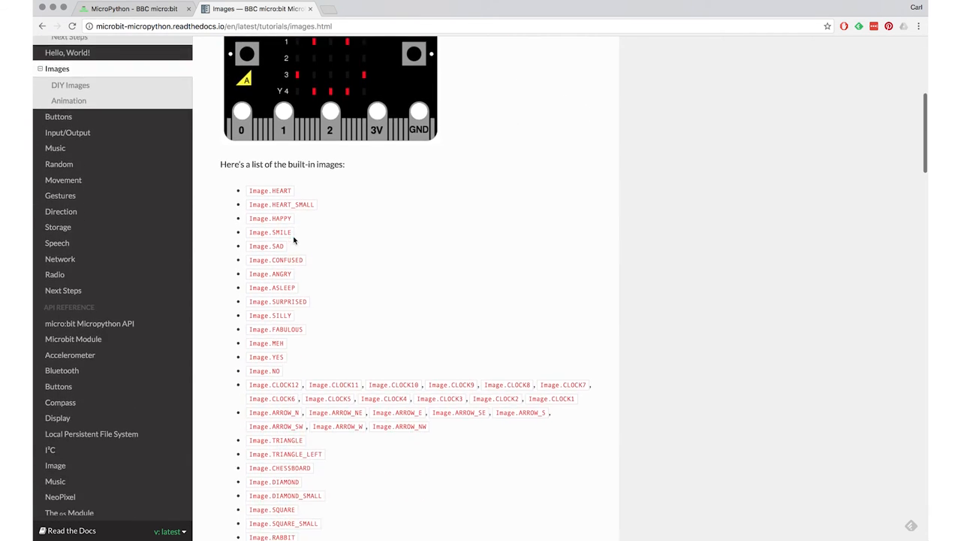
pyautogui.scroll(-3)
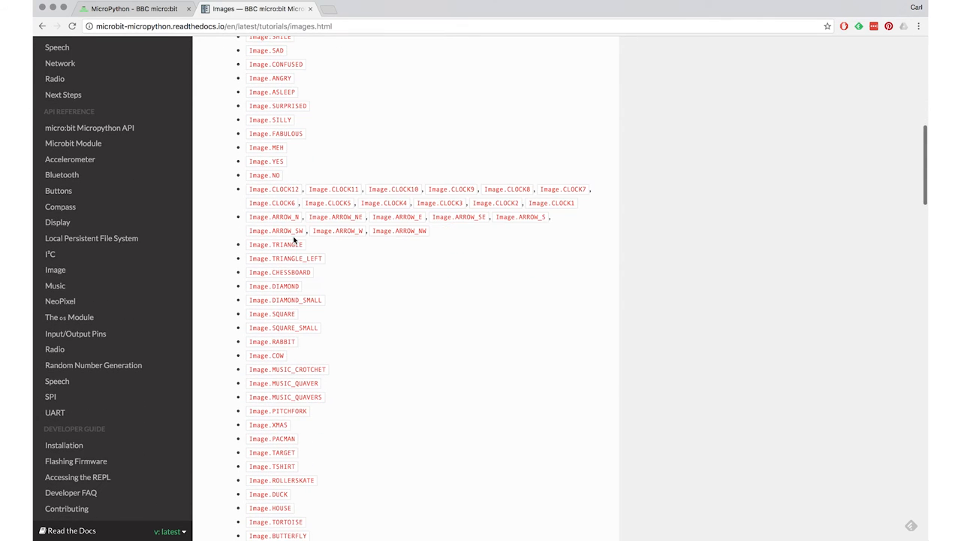
pyautogui.scroll(-3)
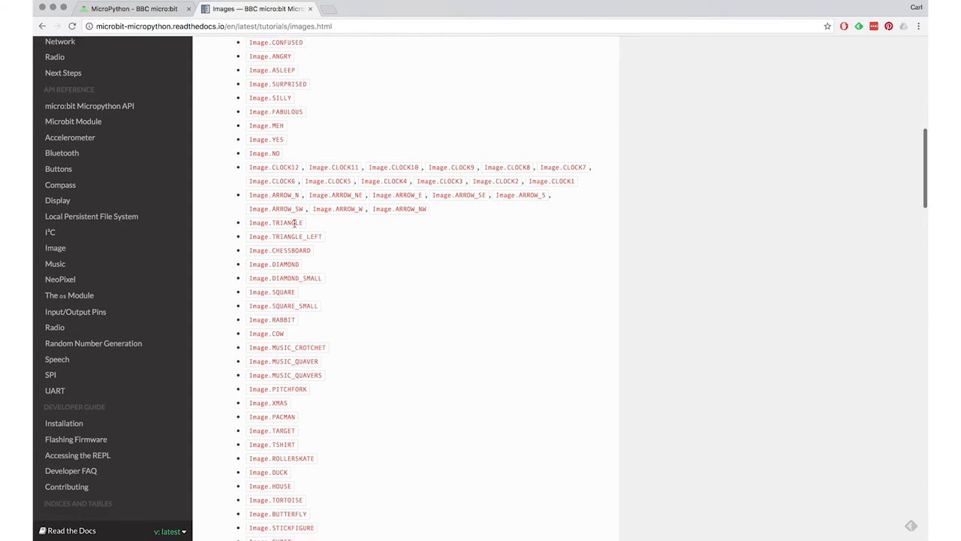
pyautogui.scroll(-3)
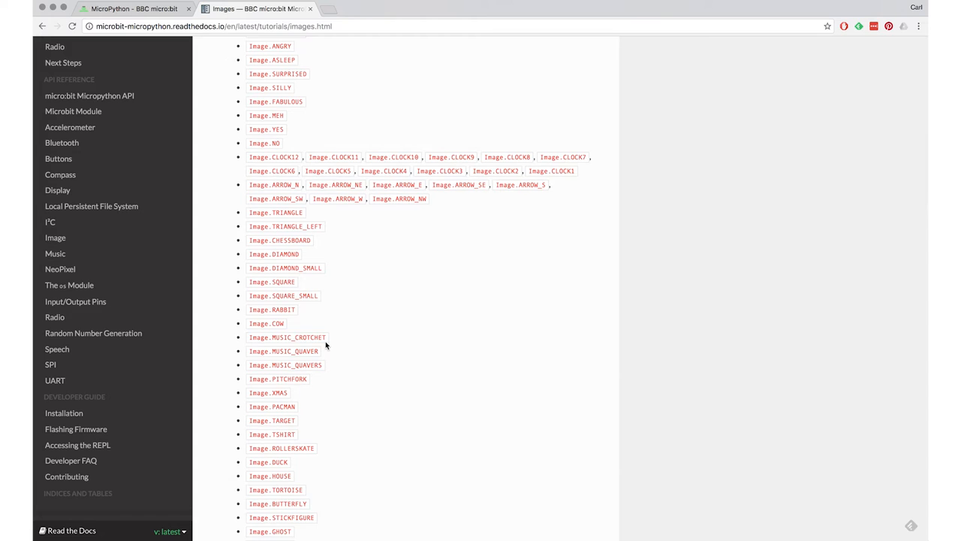
pyautogui.moveTo(285, 332)
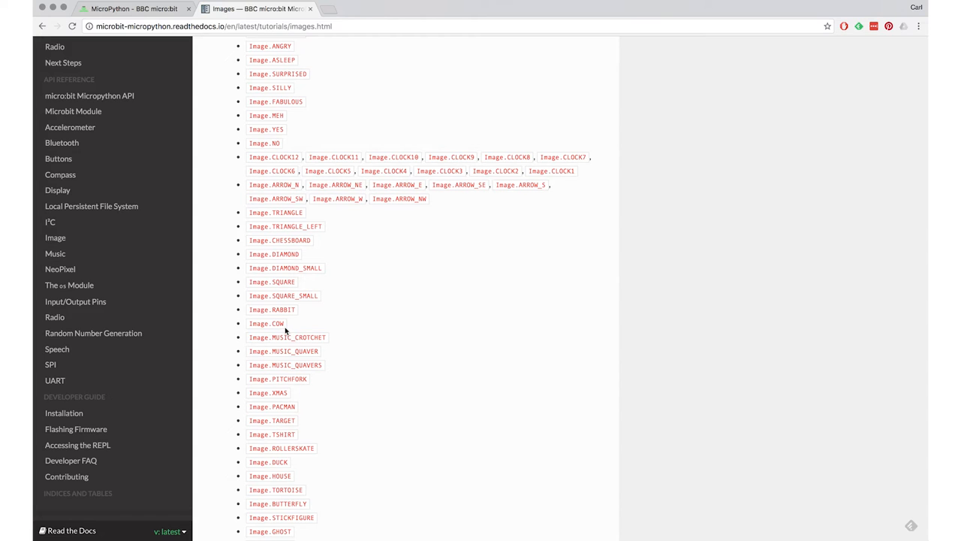
pyautogui.doubleClick(267, 323)
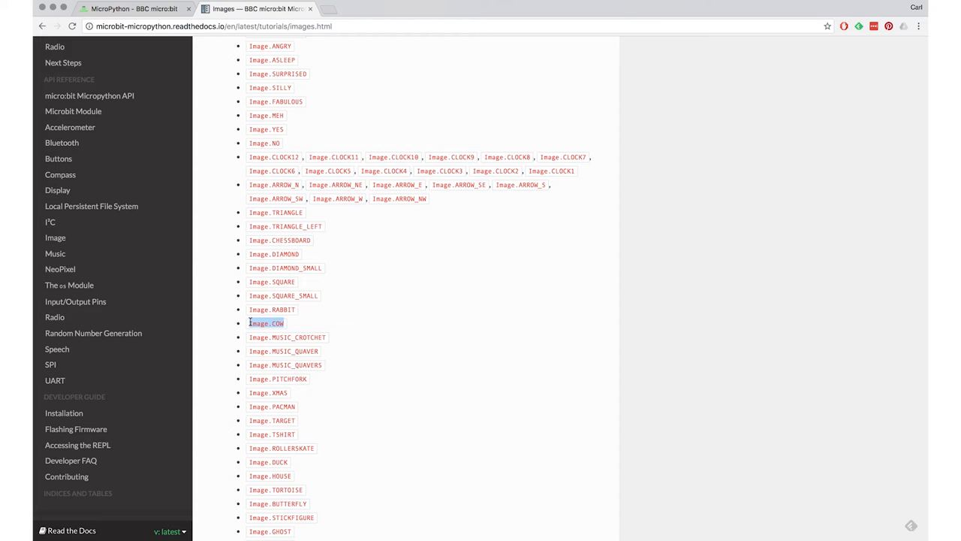
# - Switch back to the editor tab holding the 'Carl' and Image.COW script
pyautogui.click(133, 8)
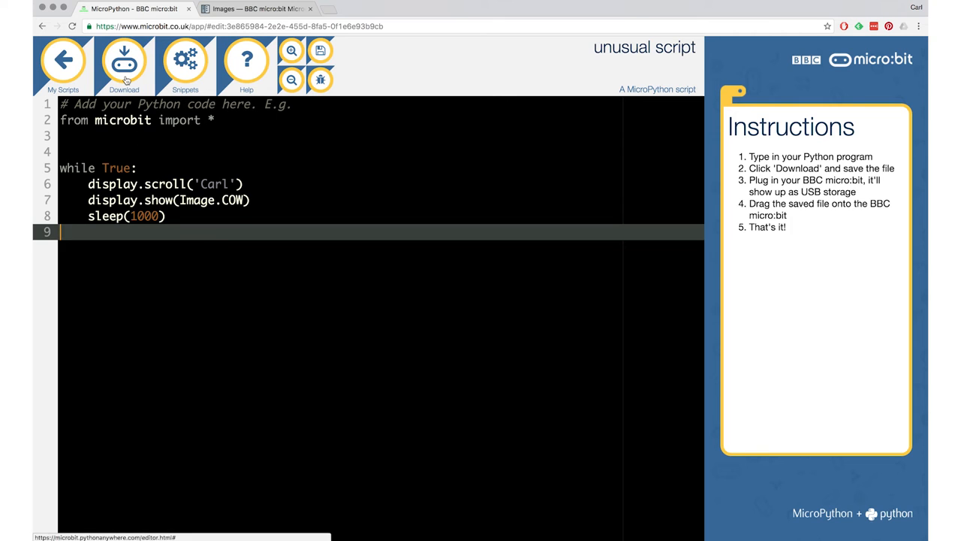
# - Download unusual_script.hex and drag it onto the MICROBIT drive
pyautogui.click(124, 64)
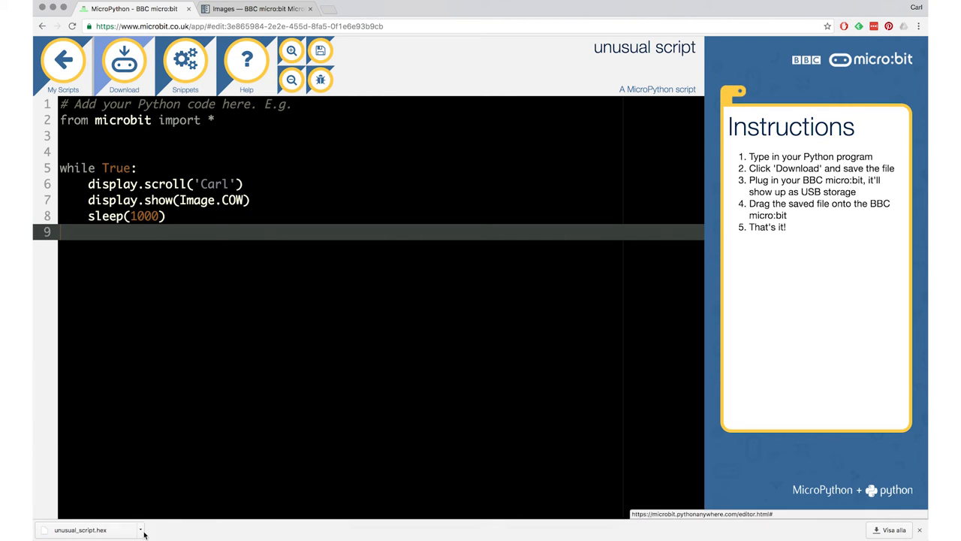
pyautogui.moveTo(366, 355)
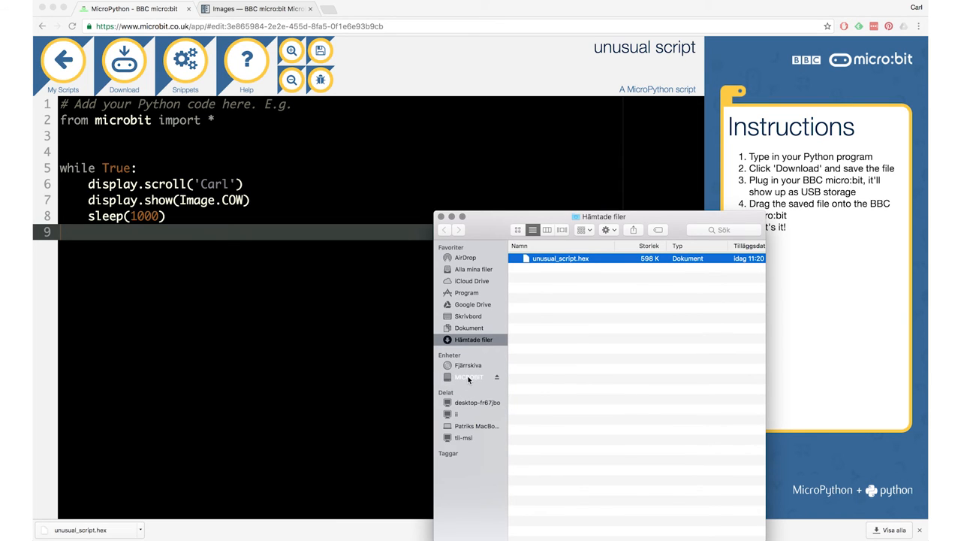
pyautogui.moveTo(560, 258); pyautogui.dragTo(469, 376)
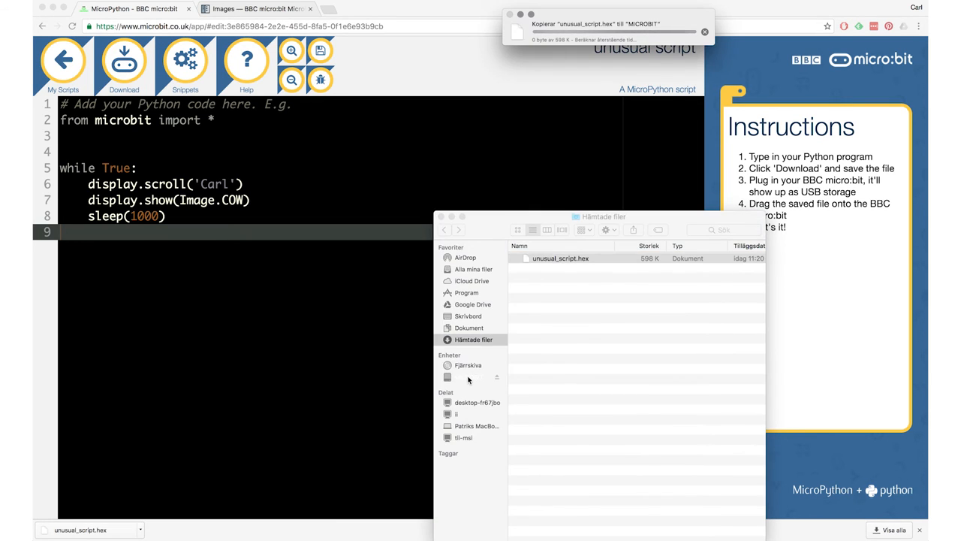